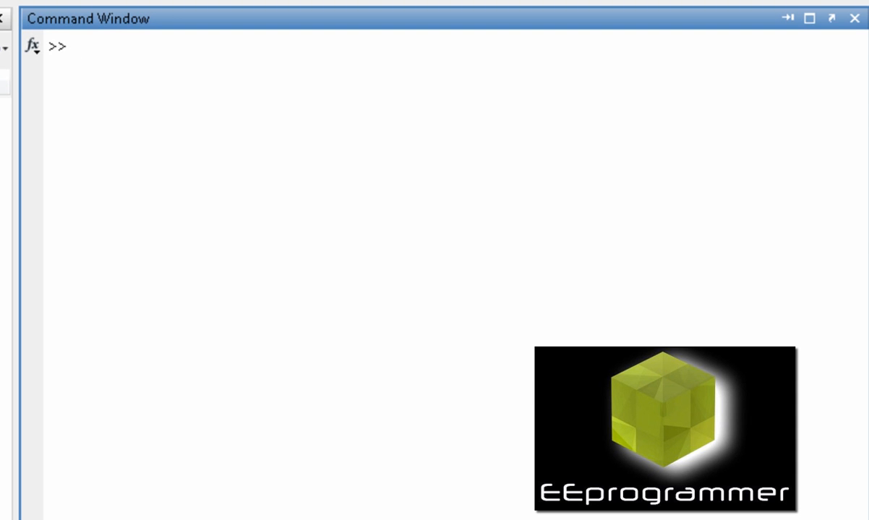
- Define the row vector a = [1 2 3 4 5 6] in the Command Window
{"action": "type", "text": "a"}
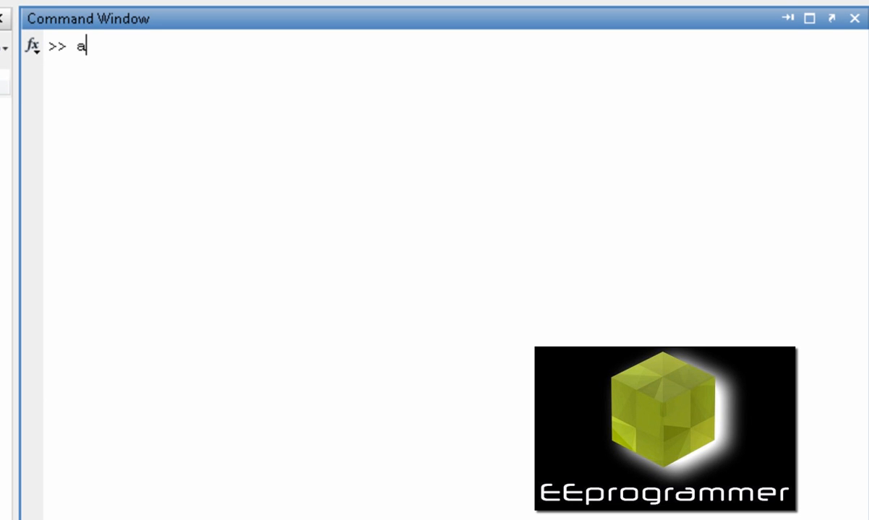
{"action": "type", "text": "= []"}
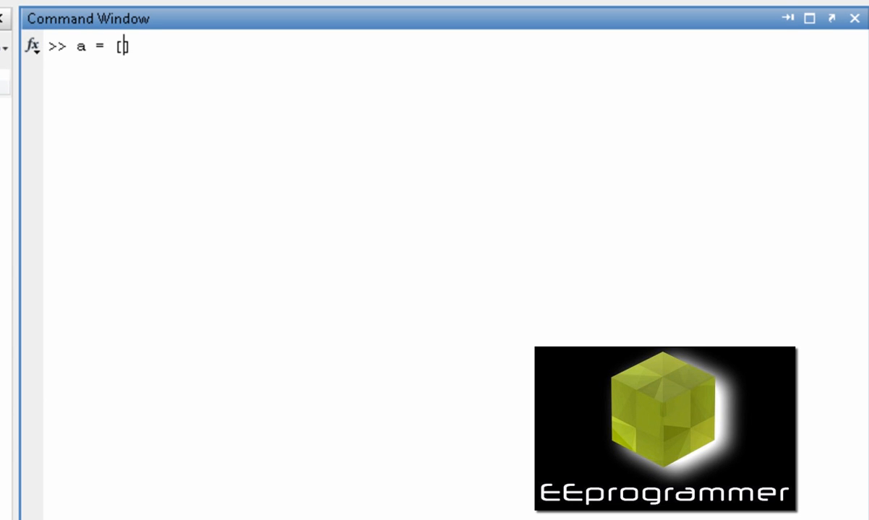
{"action": "type", "text": "1 2 3"}
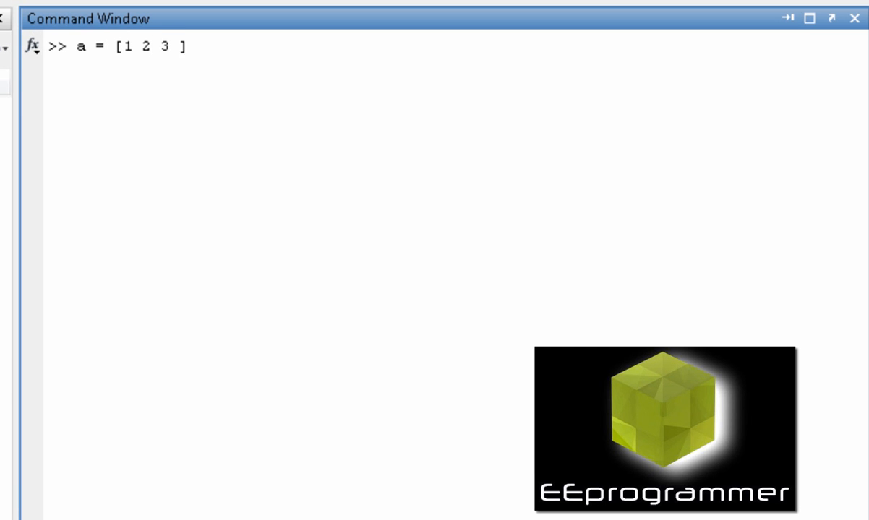
{"action": "type", "text": "4 5 6"}
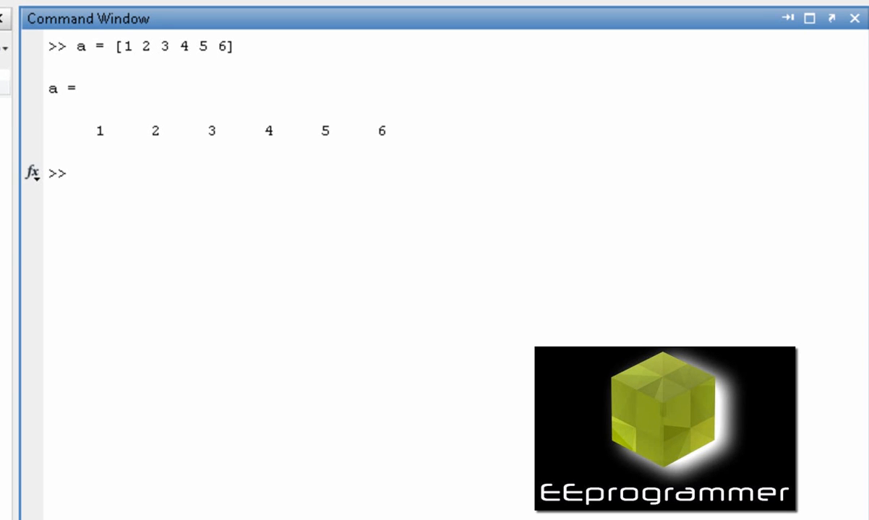
- Run find(a==2), which returns index 2
{"action": "type", "text": "find"}
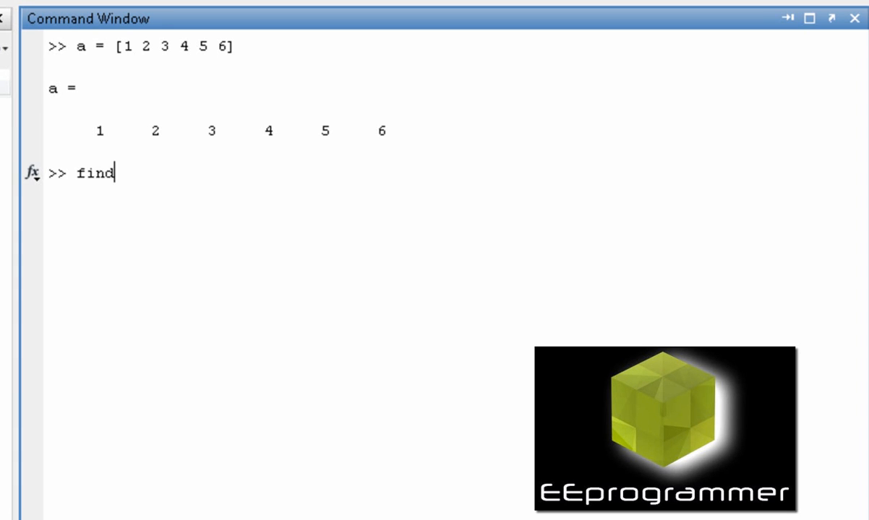
{"action": "type", "text": "()"}
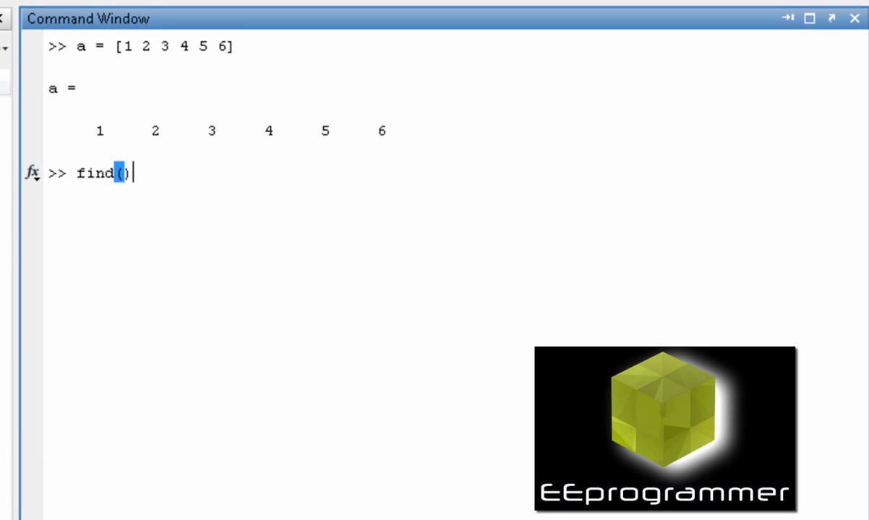
{"action": "type", "text": "a==2"}
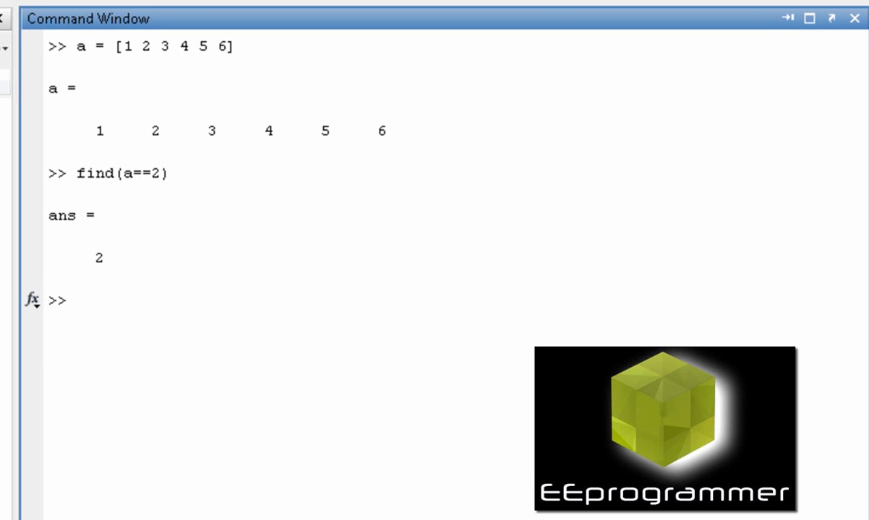
{"action": "type", "text": "find(a==2)"}
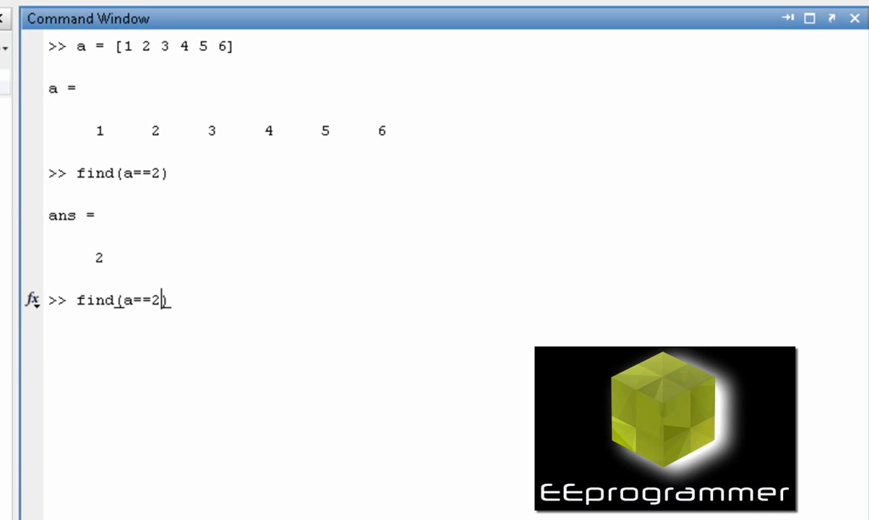
- Recall the command as find(a==7), which returns an empty 1-by-0 matrix
{"action": "double_click", "coordinate": [156, 300]}
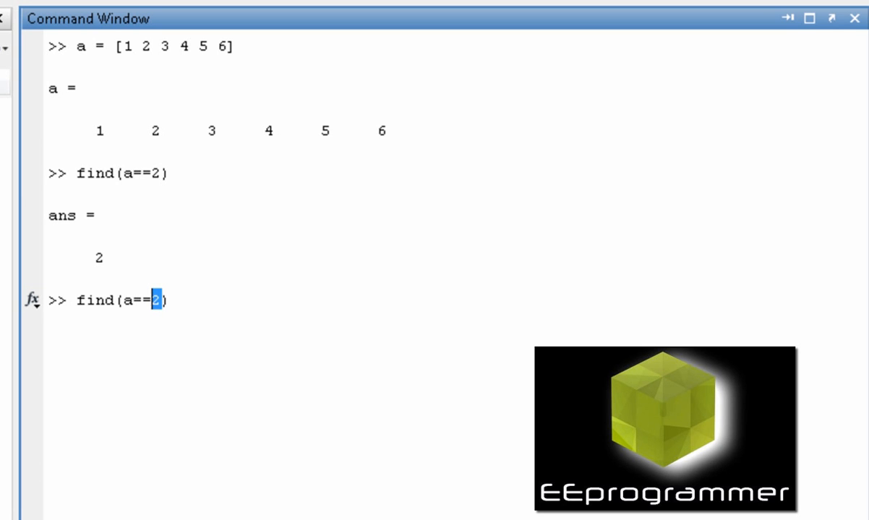
{"action": "type", "text": "7"}
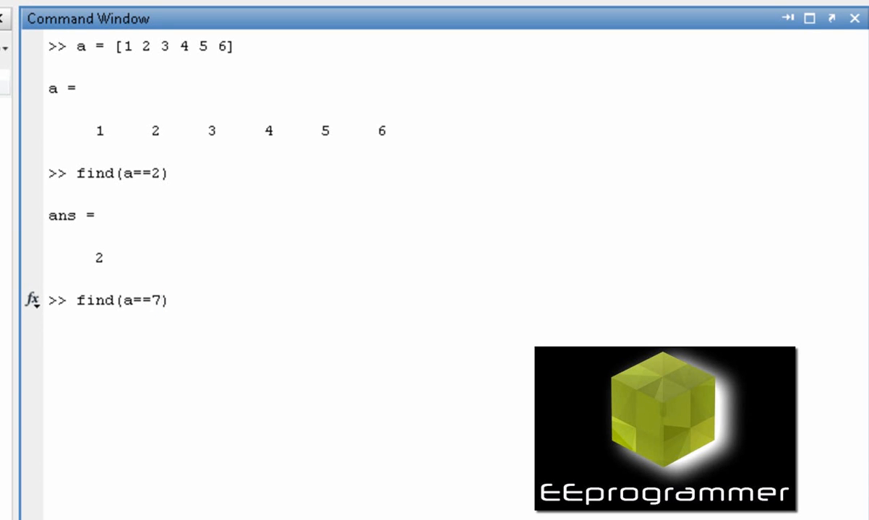
{"action": "key", "text": "enter"}
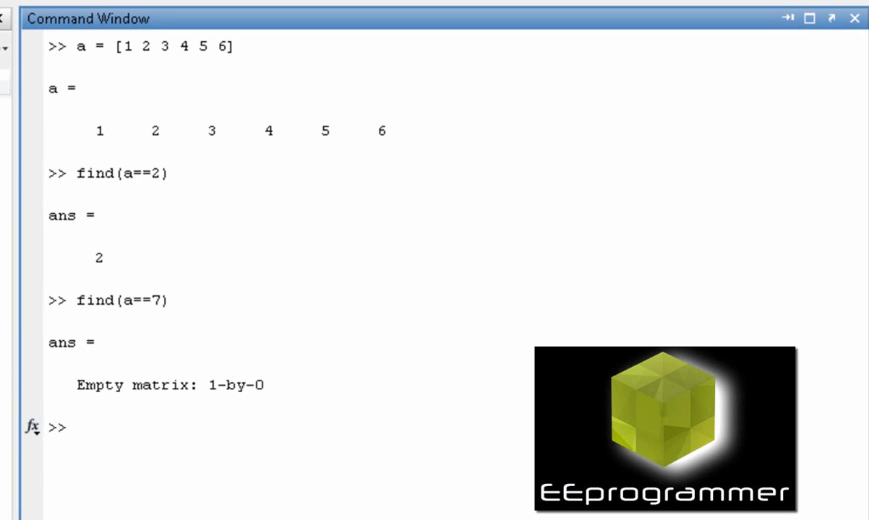
- Clear the window with clc and run a==5, giving the logical vector 0 0 0 0 1 0
{"action": "type", "text": "clc"}
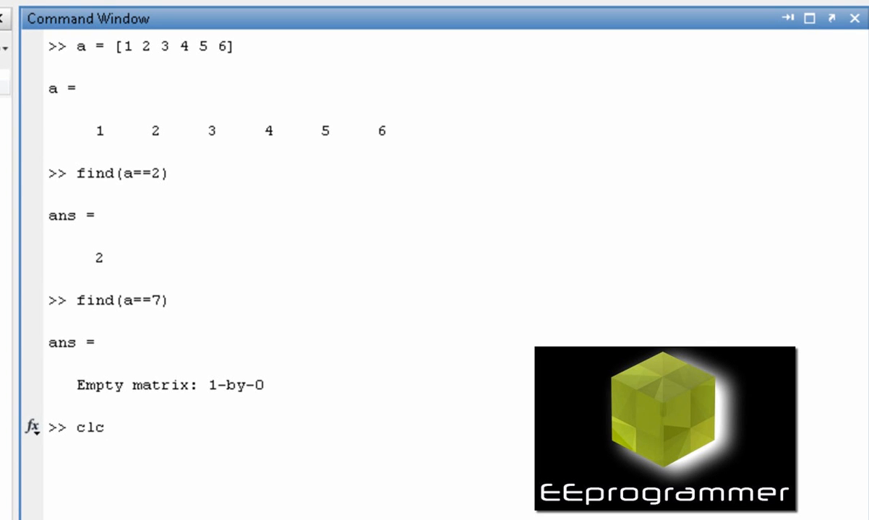
{"action": "key", "text": "enter"}
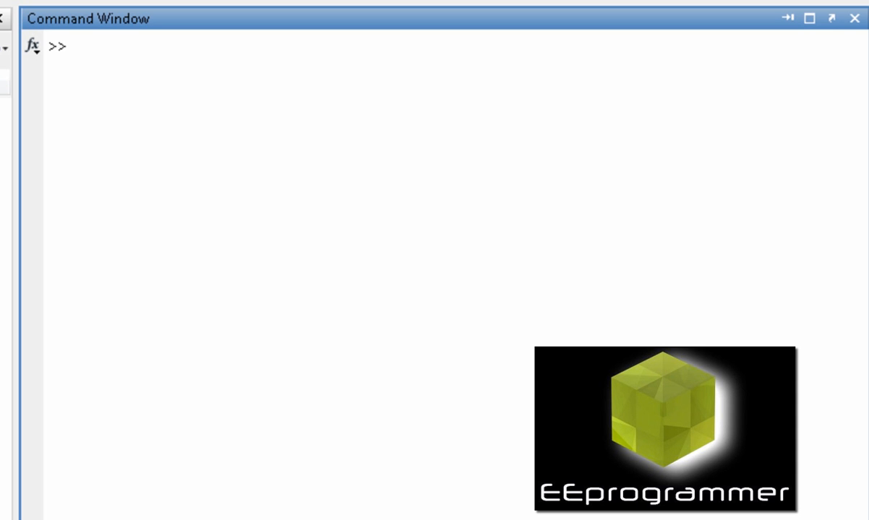
{"action": "type", "text": "a="}
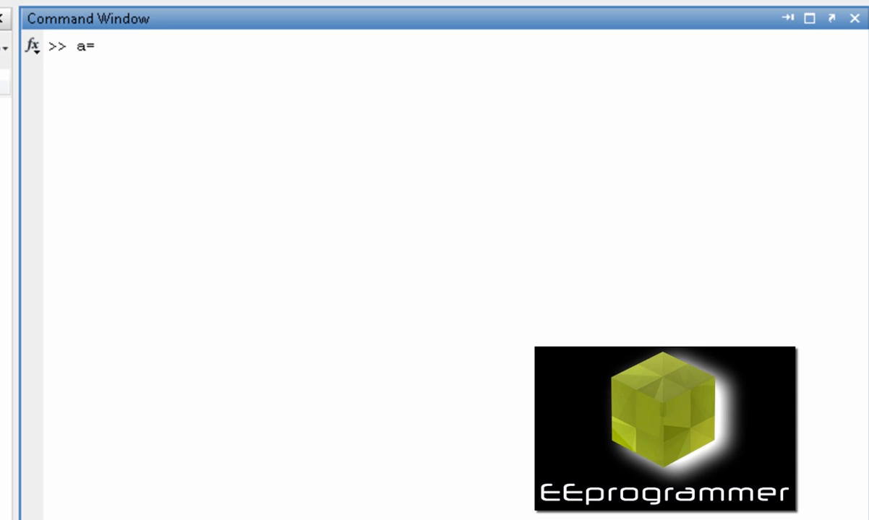
{"action": "type", "text": "=5"}
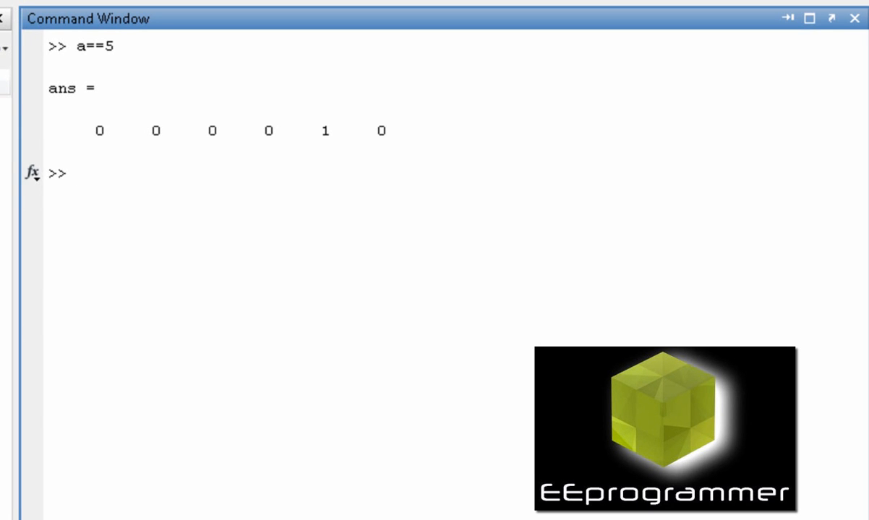
- Redisplay a and rerun the a==5 comparison from history
{"action": "type", "text": "a"}
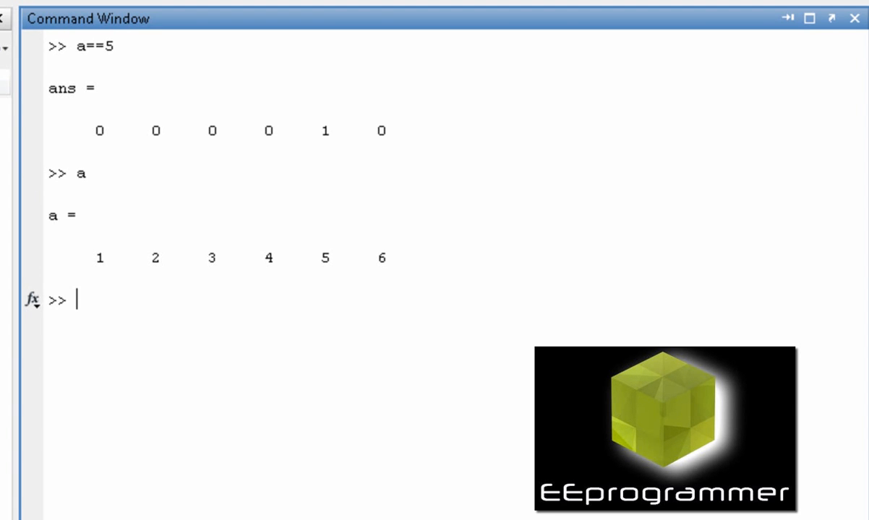
{"action": "type", "text": "a=="}
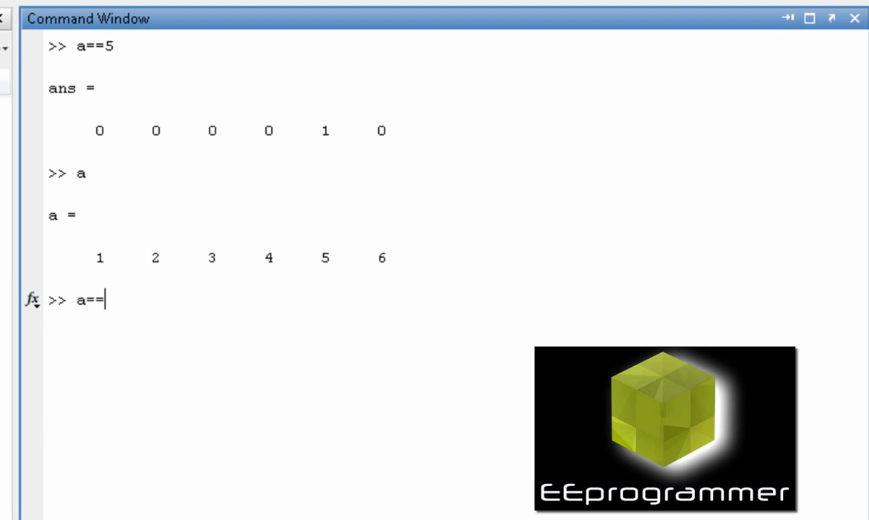
{"action": "key", "text": "enter"}
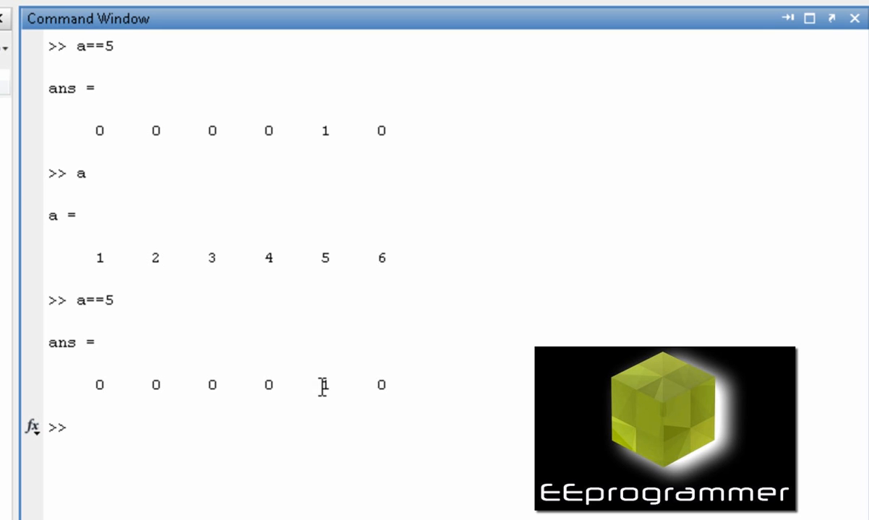
{"action": "mouse_move", "coordinate": [107, 359]}
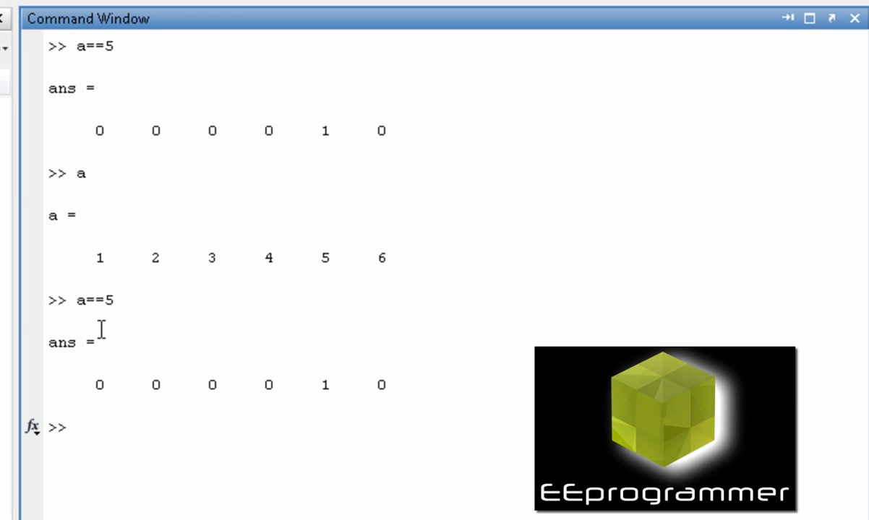
{"action": "left_click", "coordinate": [73, 427]}
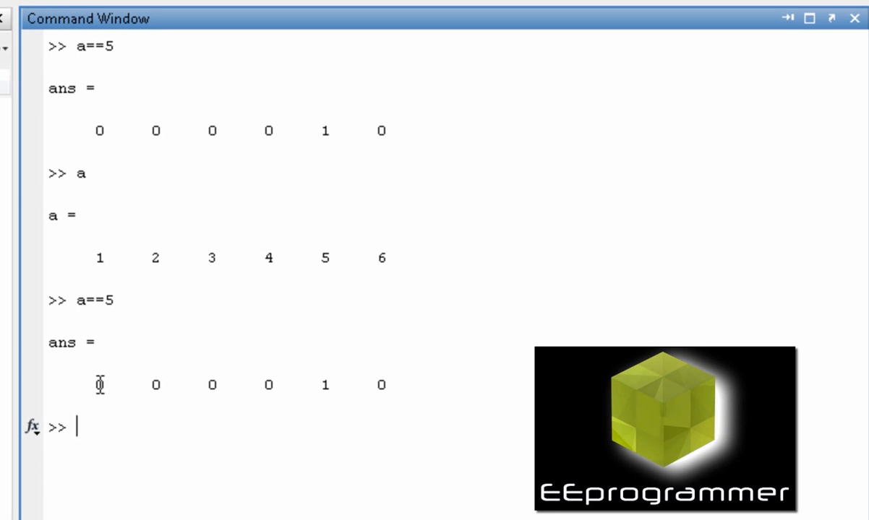
{"action": "mouse_move", "coordinate": [239, 405]}
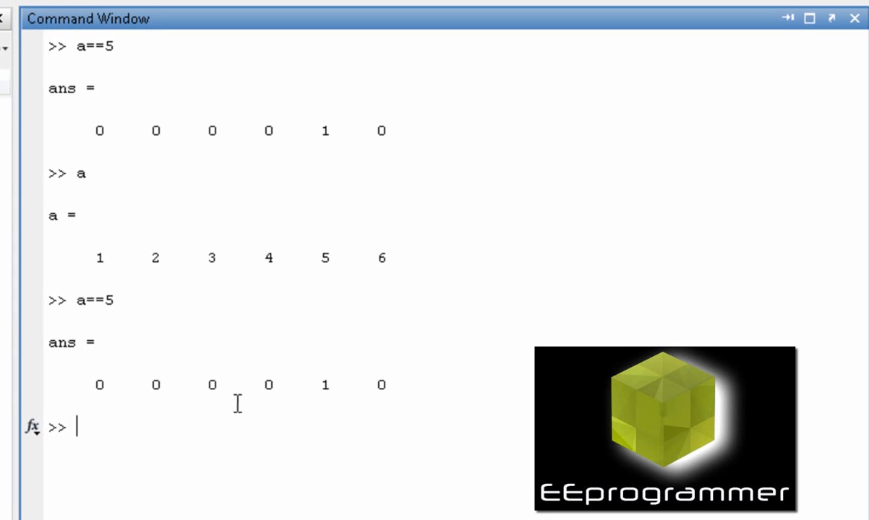
{"action": "mouse_move", "coordinate": [330, 387]}
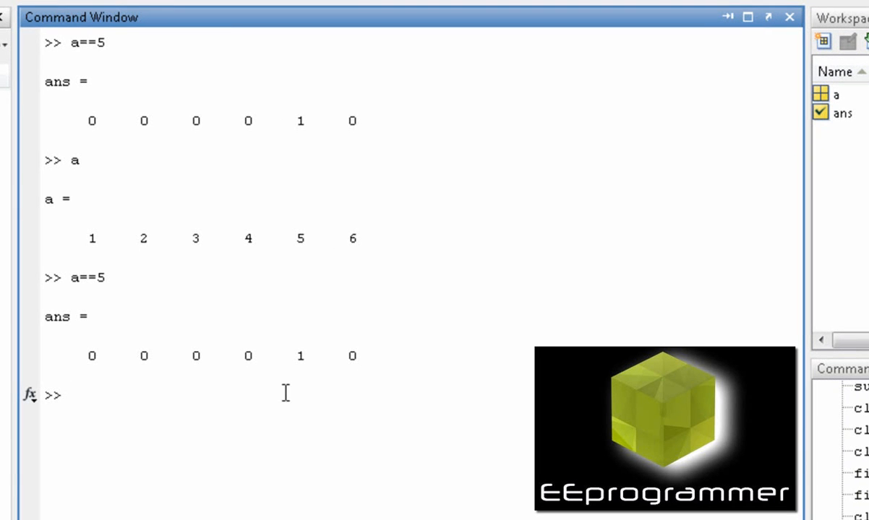
- Run sum(a==5), which counts one element equal to 5
{"action": "type", "text": "sum("}
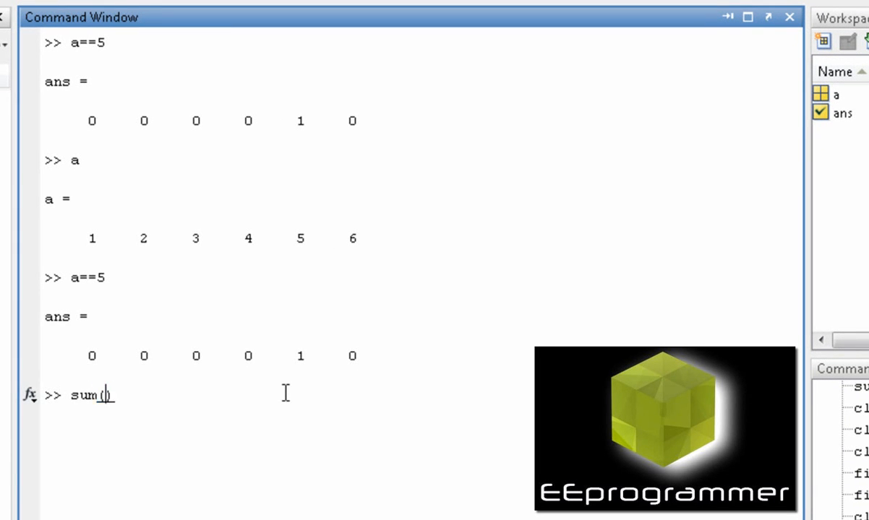
{"action": "type", "text": "a==5"}
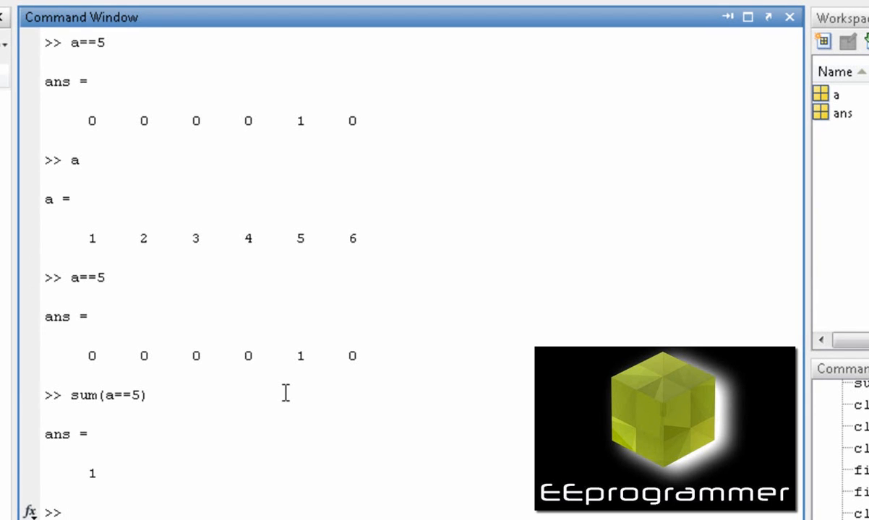
{"action": "mouse_move", "coordinate": [109, 359]}
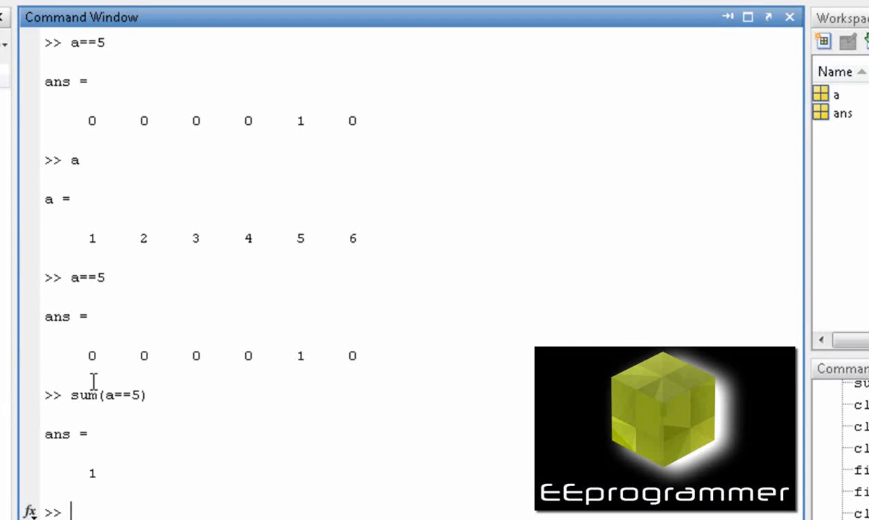
{"action": "mouse_move", "coordinate": [133, 461]}
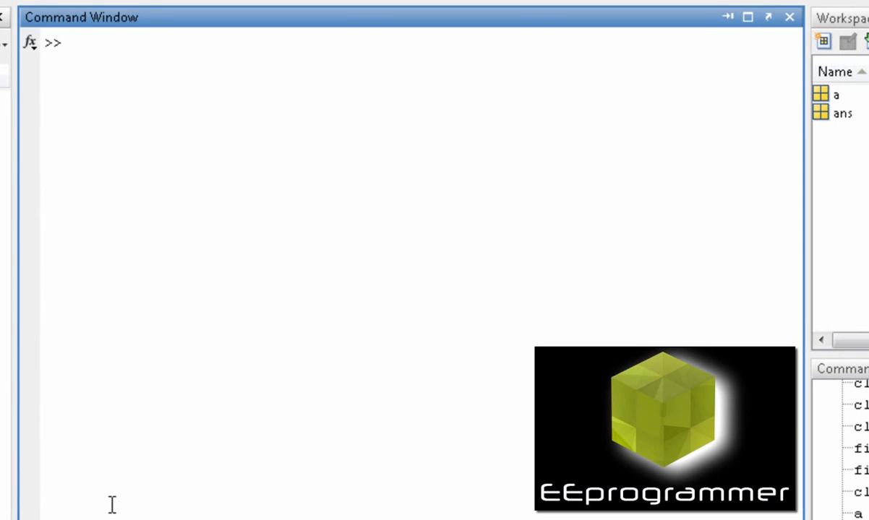
{"action": "type", "text": "find("}
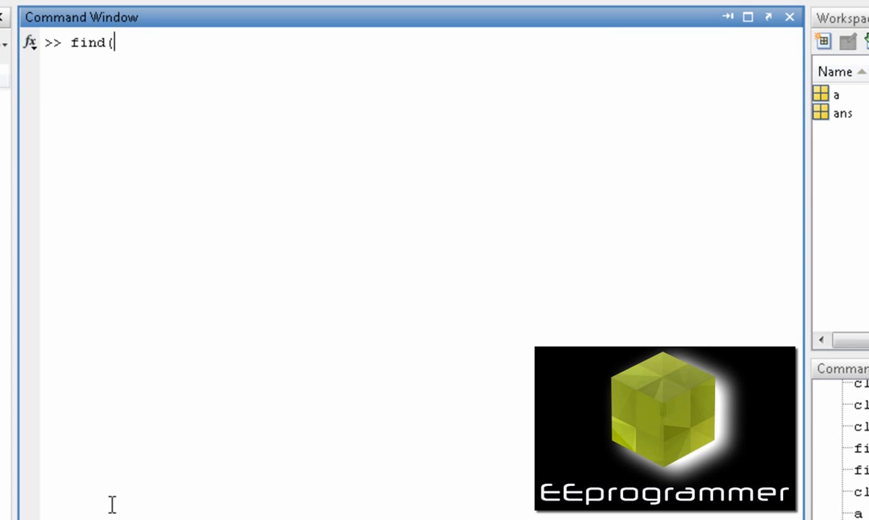
{"action": "type", "text": "a=5"}
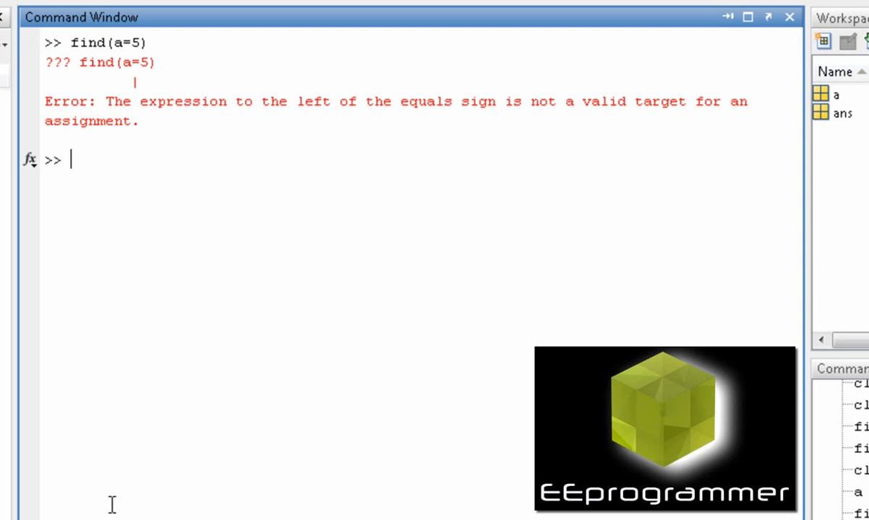
{"action": "type", "text": "find(a=5)"}
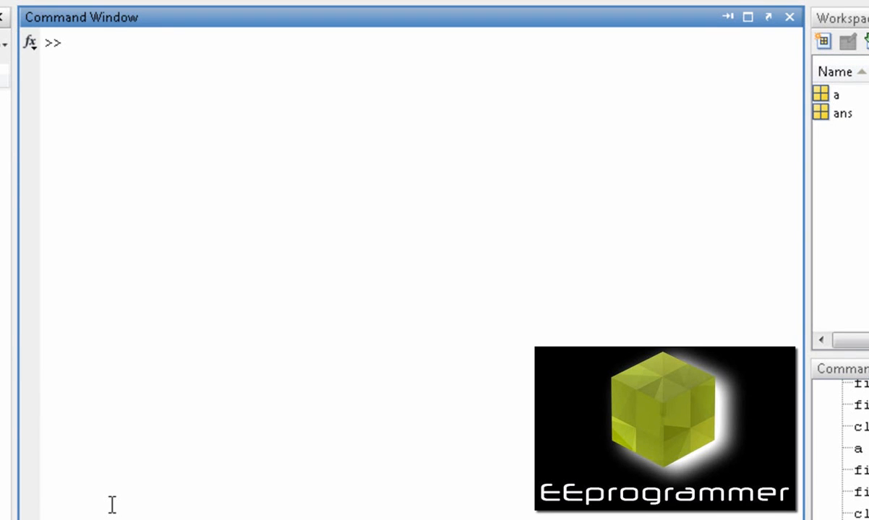
- Run size(find(a==5)), which returns 1 1
{"action": "type", "text": "s"}
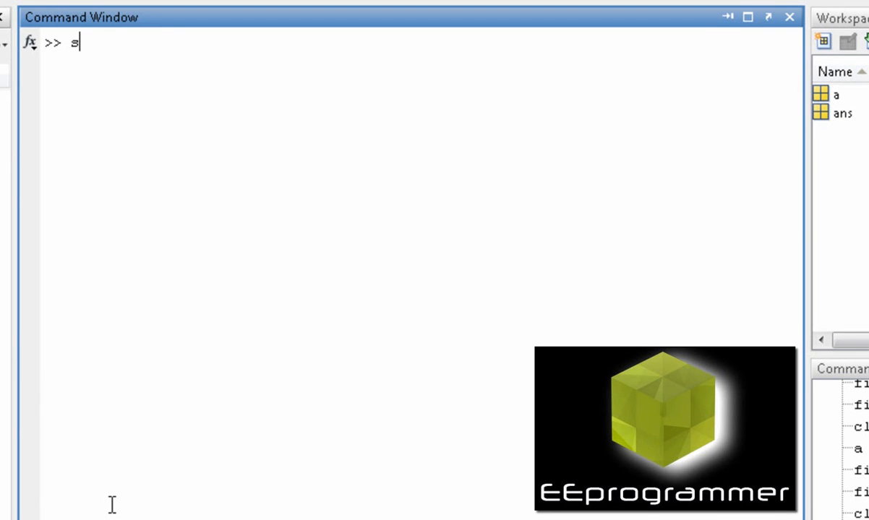
{"action": "type", "text": "ize"}
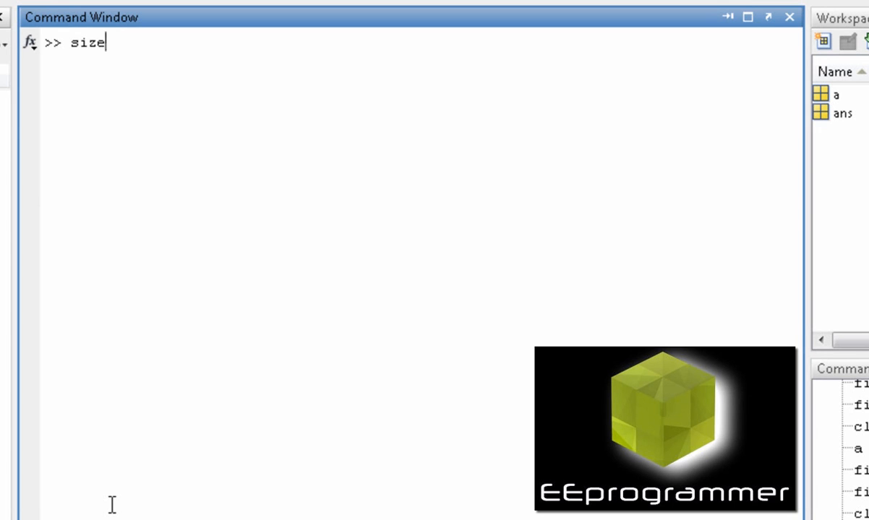
{"action": "type", "text": "(find)"}
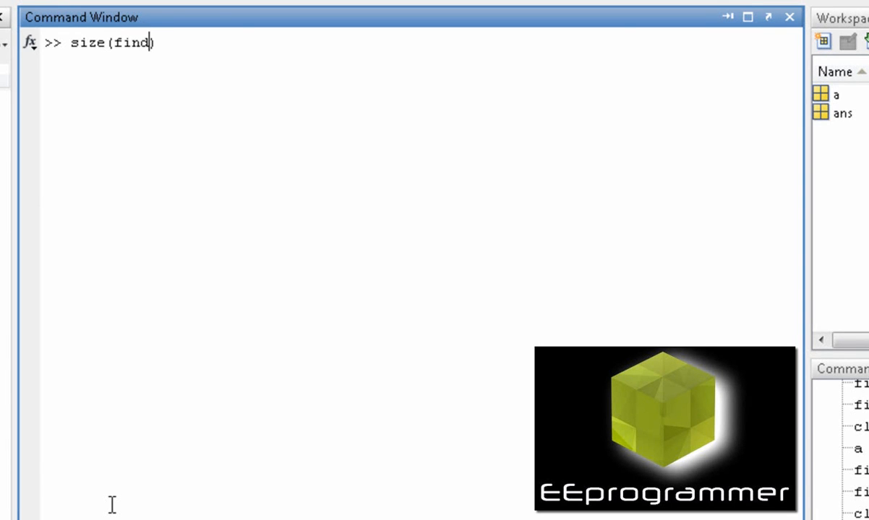
{"action": "type", "text": "(1)"}
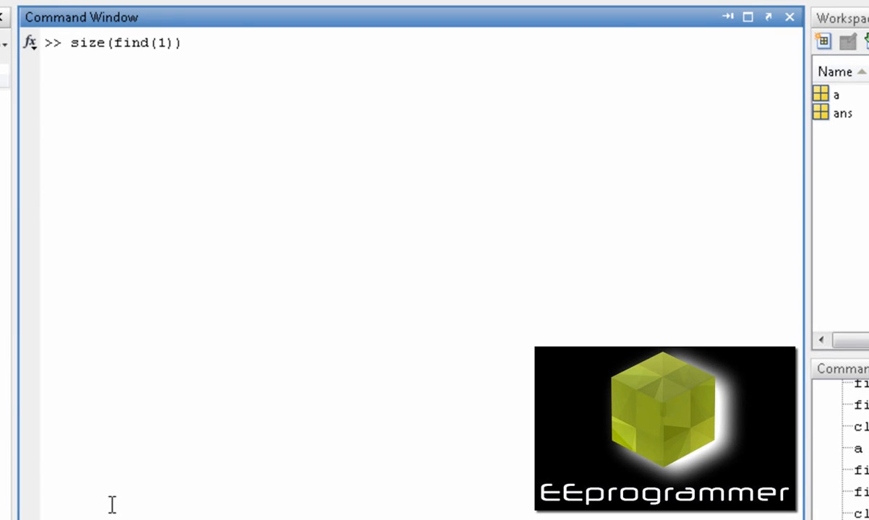
{"action": "type", "text": "a==5"}
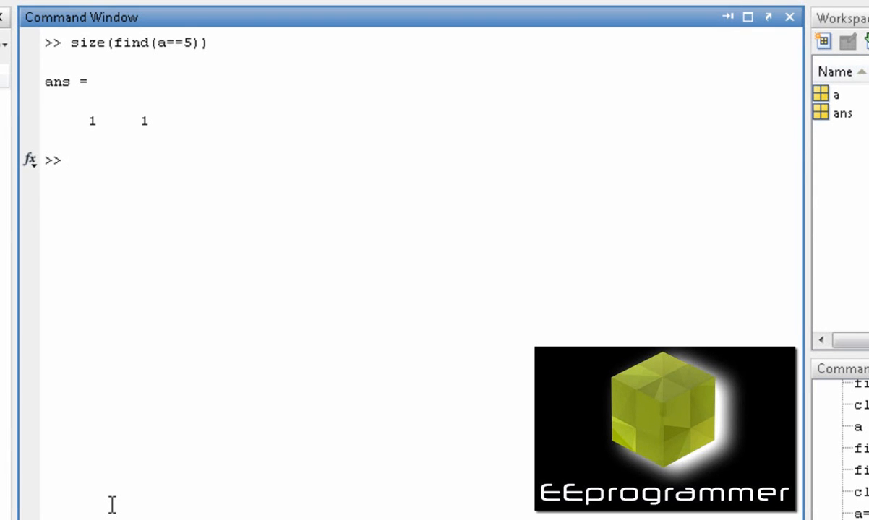
- Run length(find(a==5)) giving 1 and length(find(a==7)) giving 0, then redisplay a
{"action": "type", "text": "size(find(a==5))"}
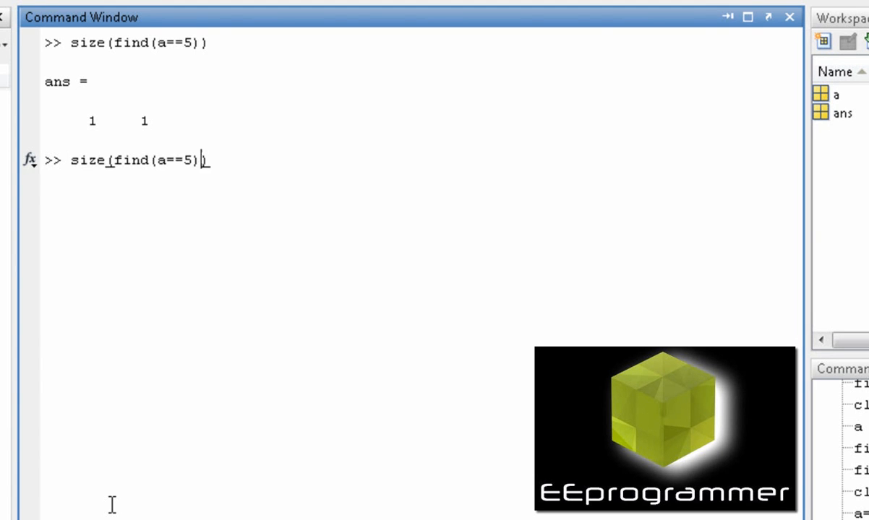
{"action": "double_click", "coordinate": [87, 159]}
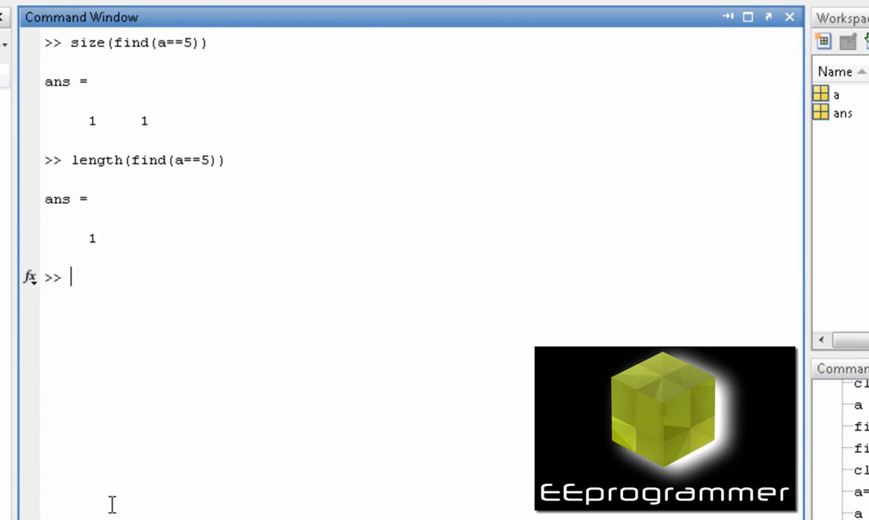
{"action": "type", "text": "length(find(a==7))"}
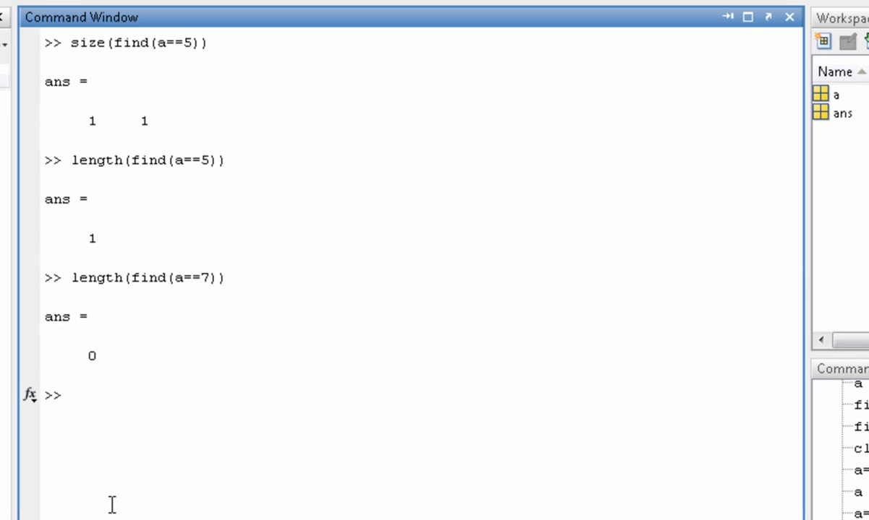
{"action": "type", "text": "a"}
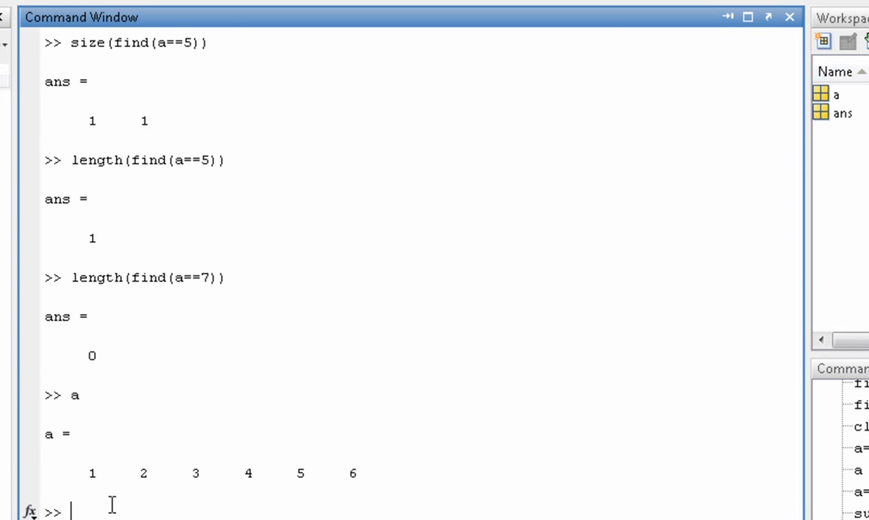